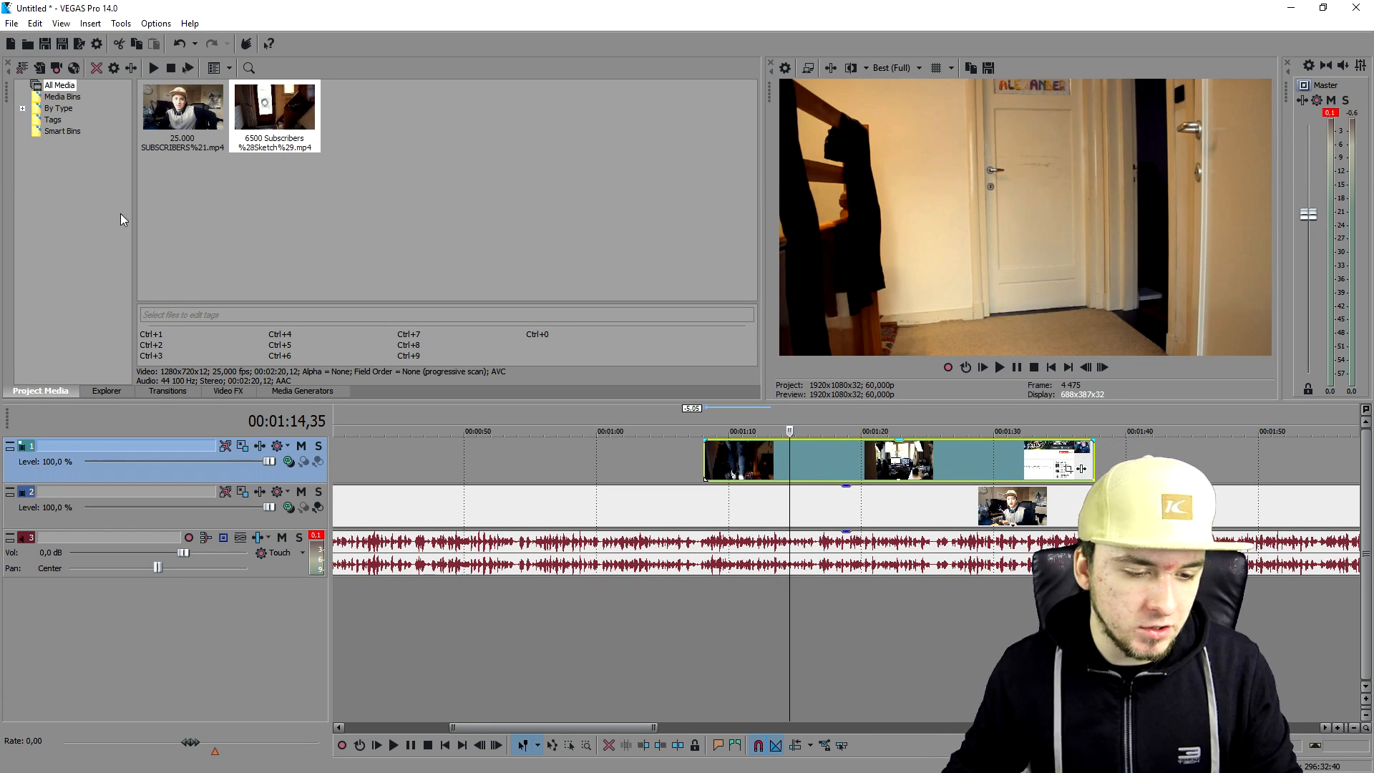
Show the Media Generators library with the Checkerboard presets listed.
{"action": "left_click", "coordinate": [302, 389]}
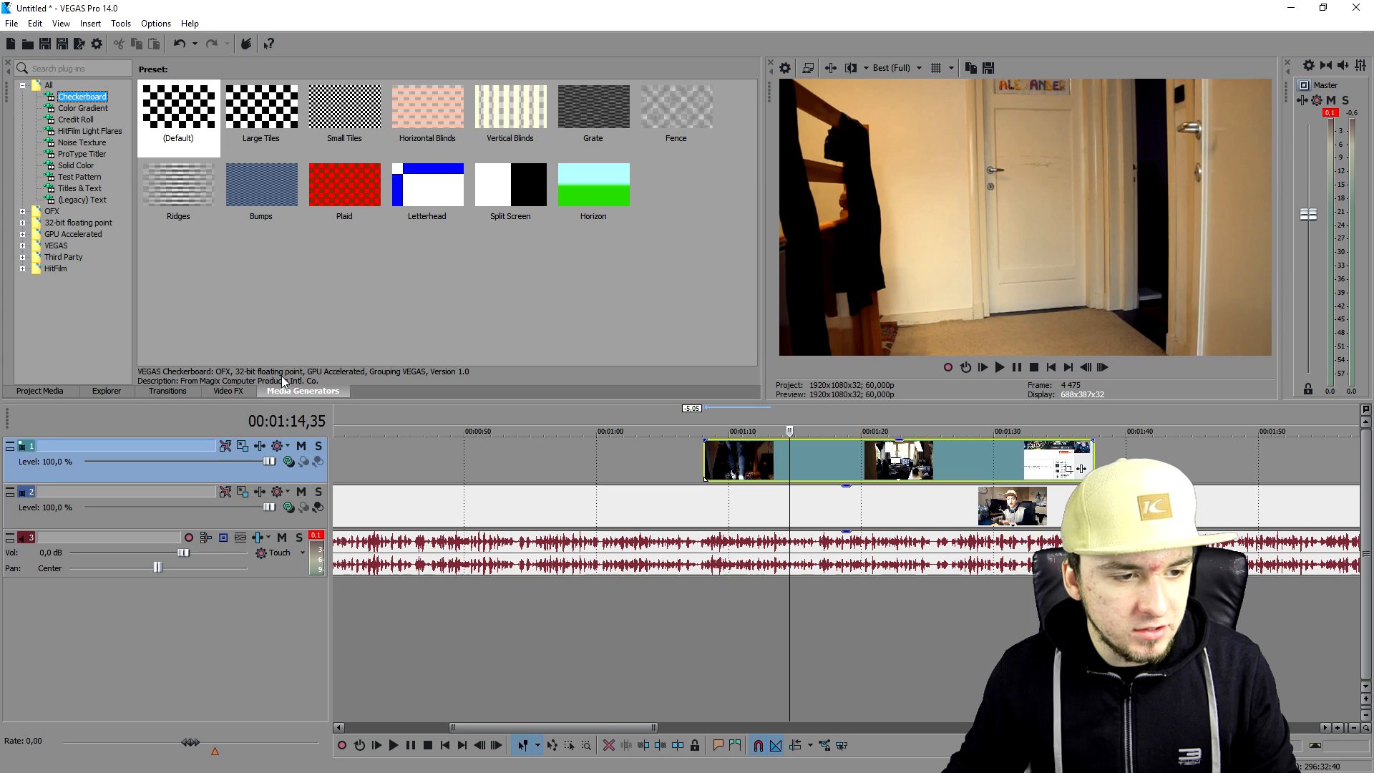